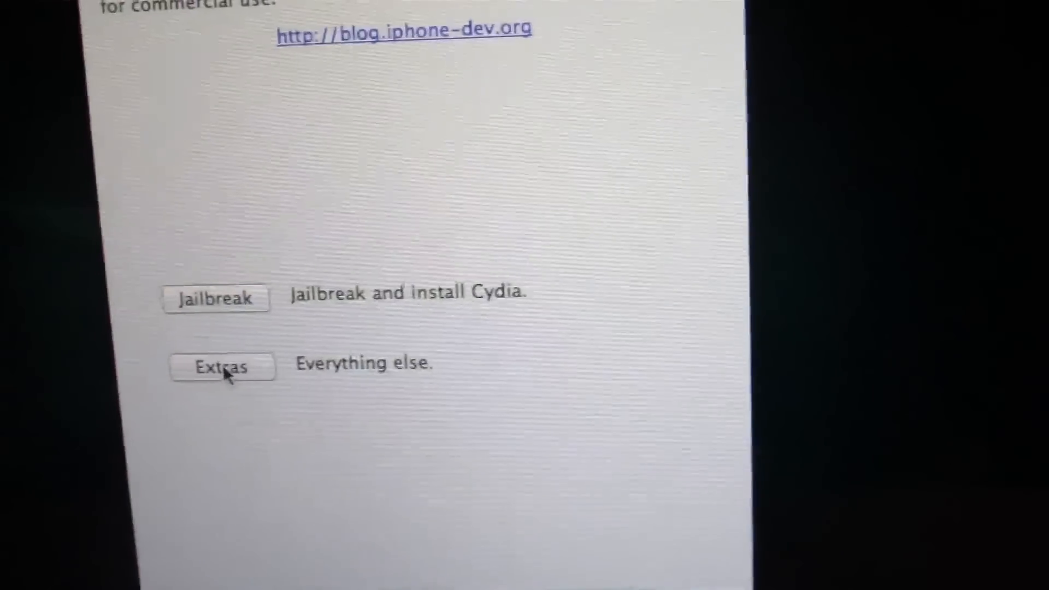
- Go to the Extras page and start manually specifying an IPSW file
left_click(222, 367)
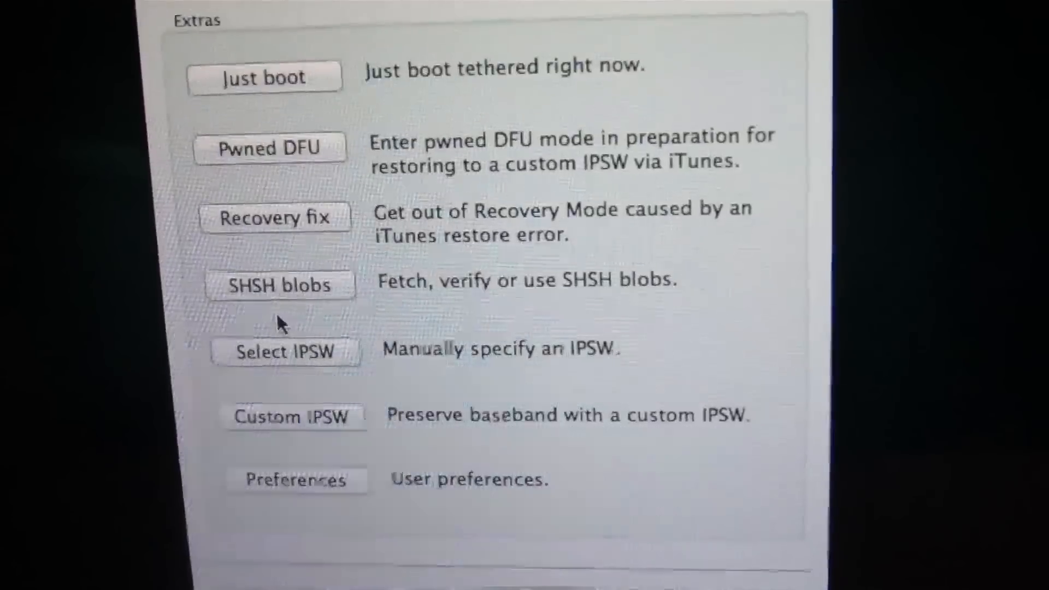
left_click(274, 347)
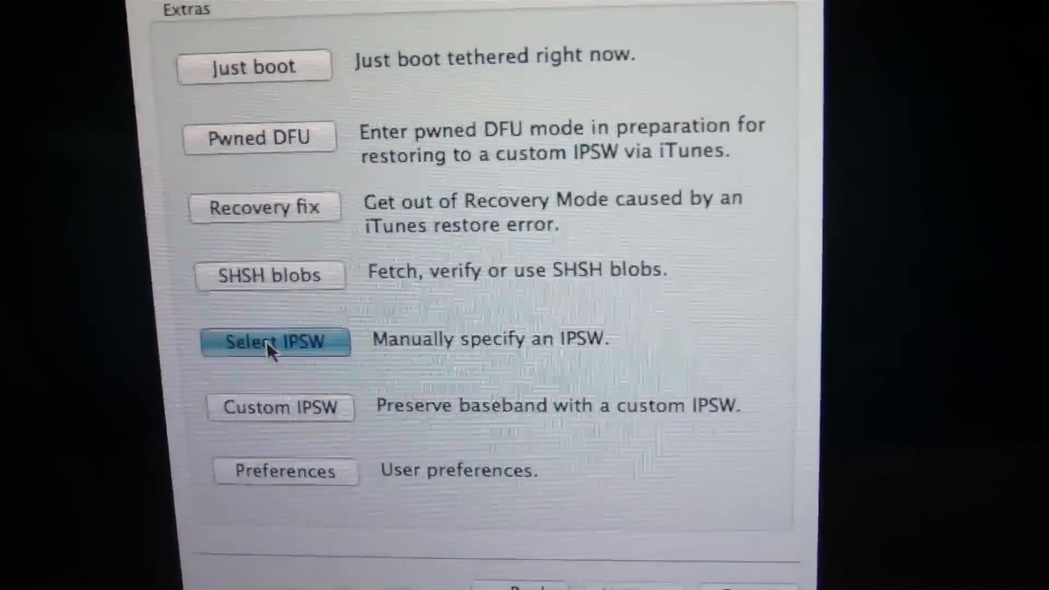
- Browse to and select iPod4,1_5.0.1_BETA 1_9A402_Restore.ipsw so build 9A402 is identified
left_click(275, 341)
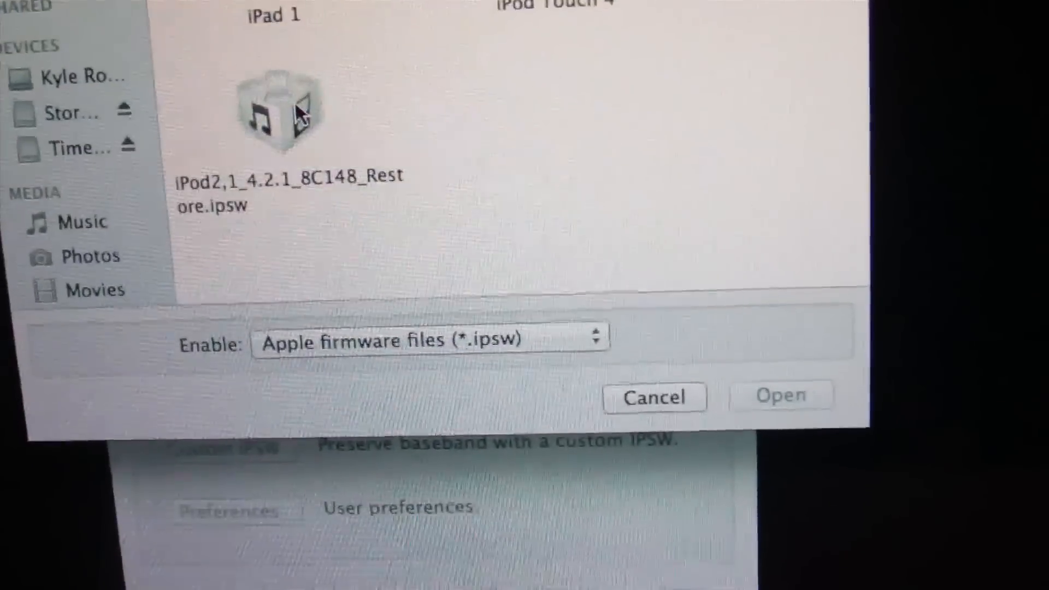
scroll("down", 3)
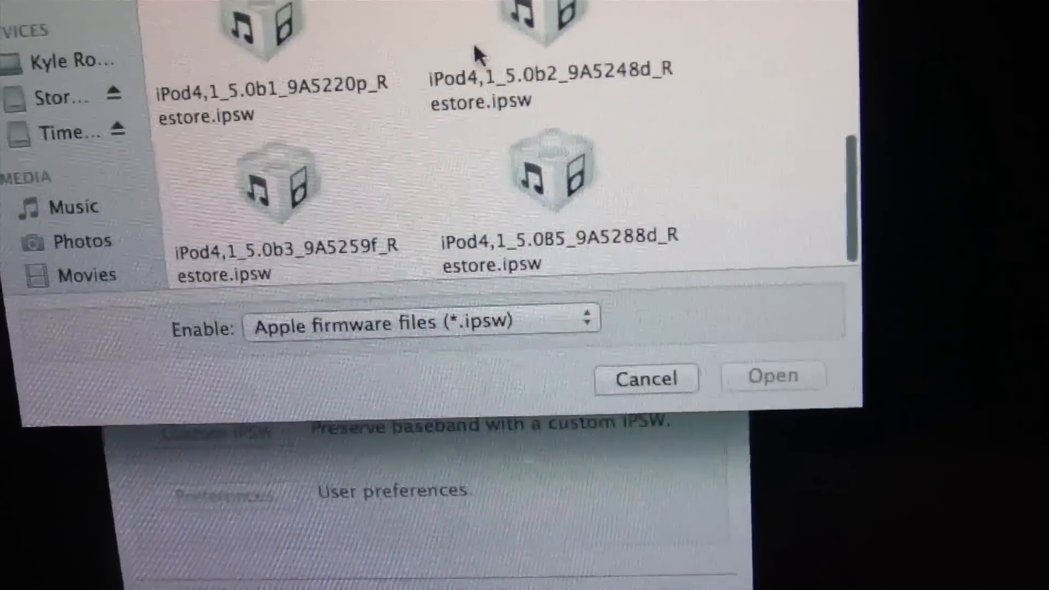
scroll("up", 3)
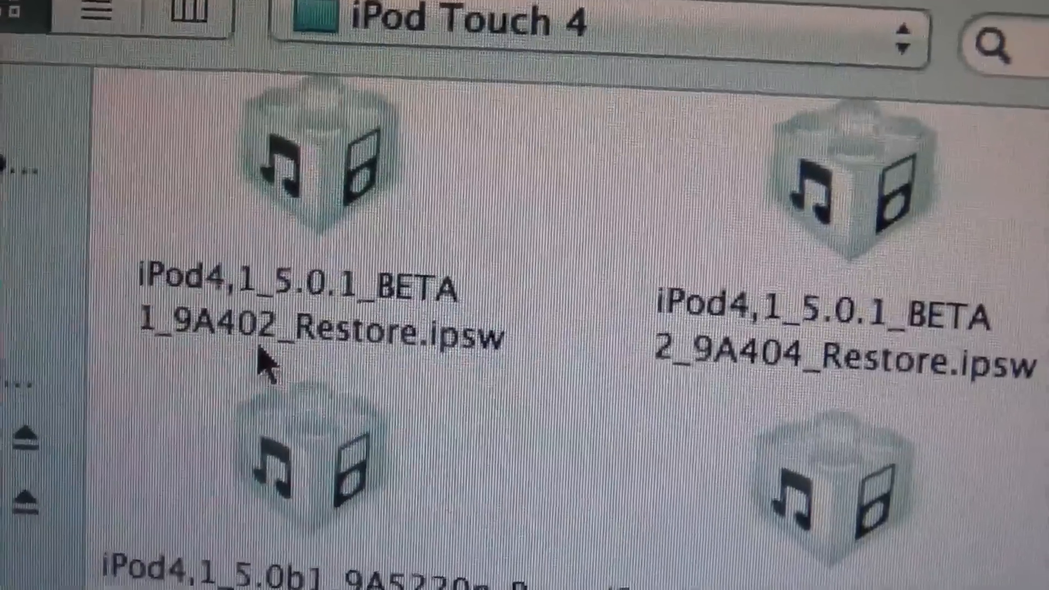
scroll("down", 3)
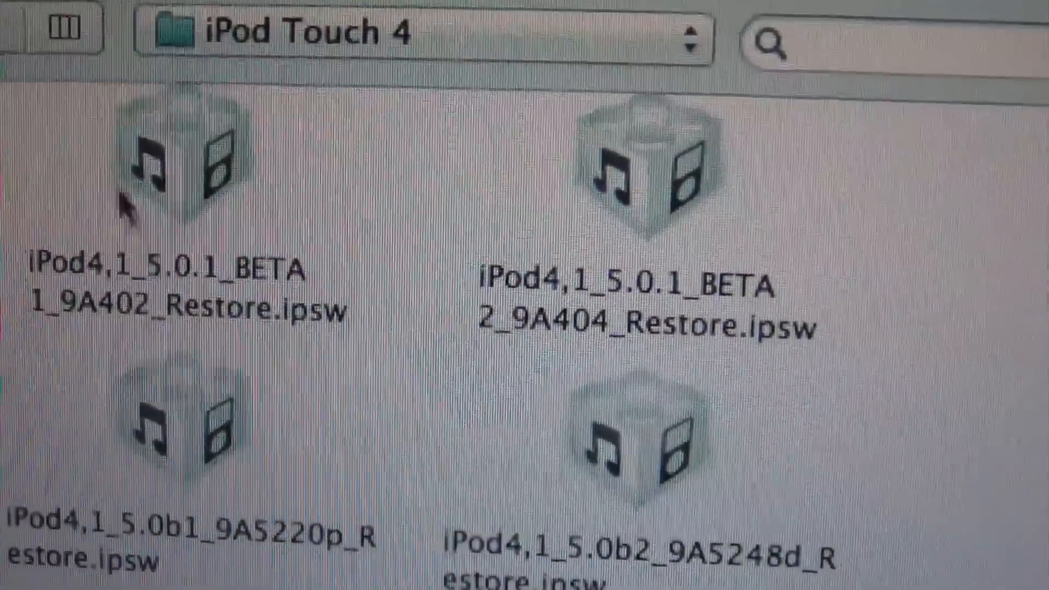
scroll("down", 3)
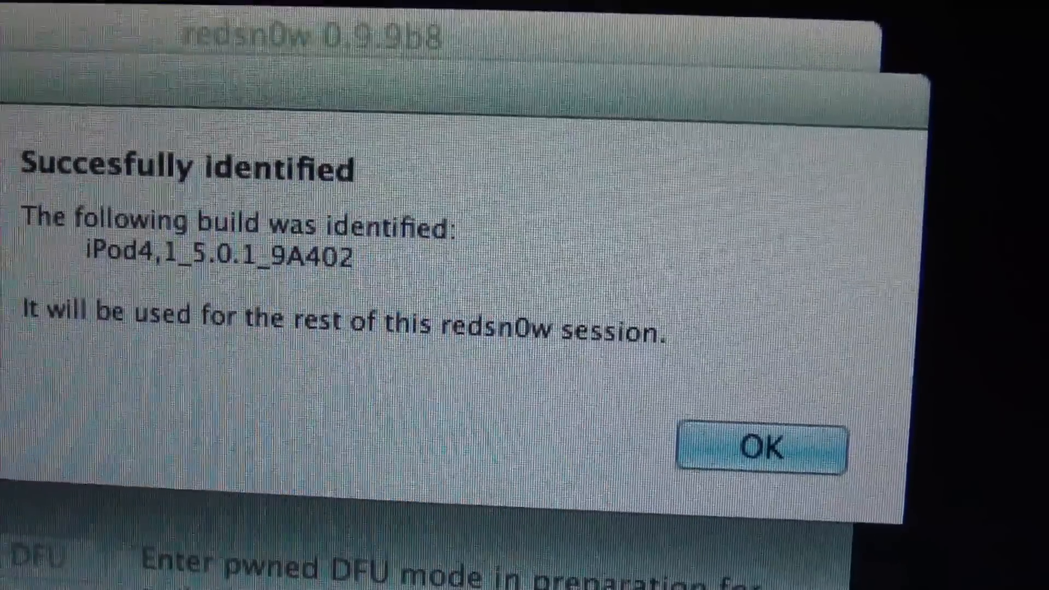
- Confirm the identified 9A402 build and return to the main page for jailbreaking
left_click(760, 448)
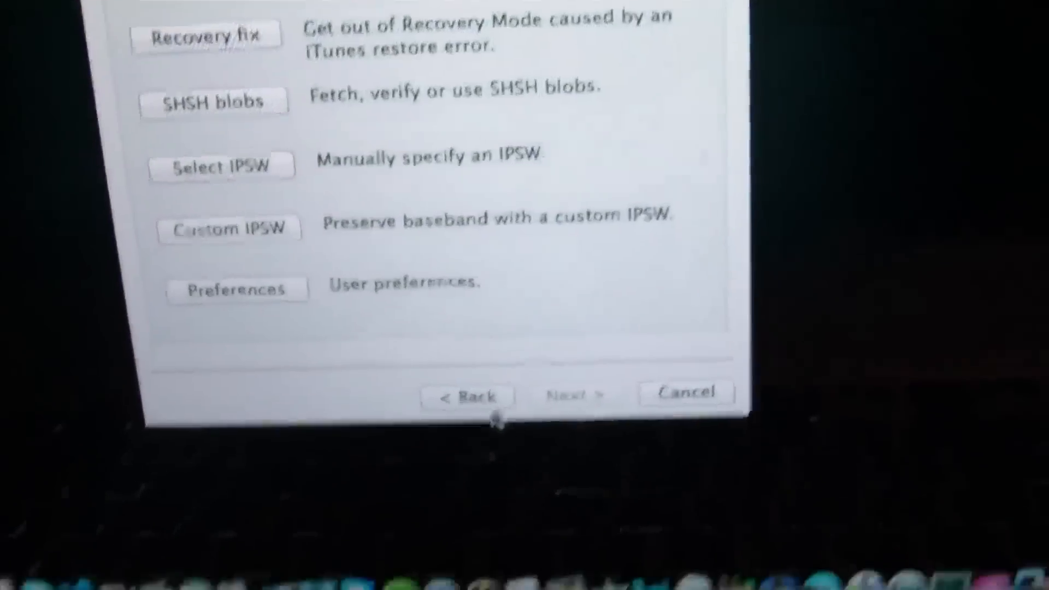
left_click(574, 395)
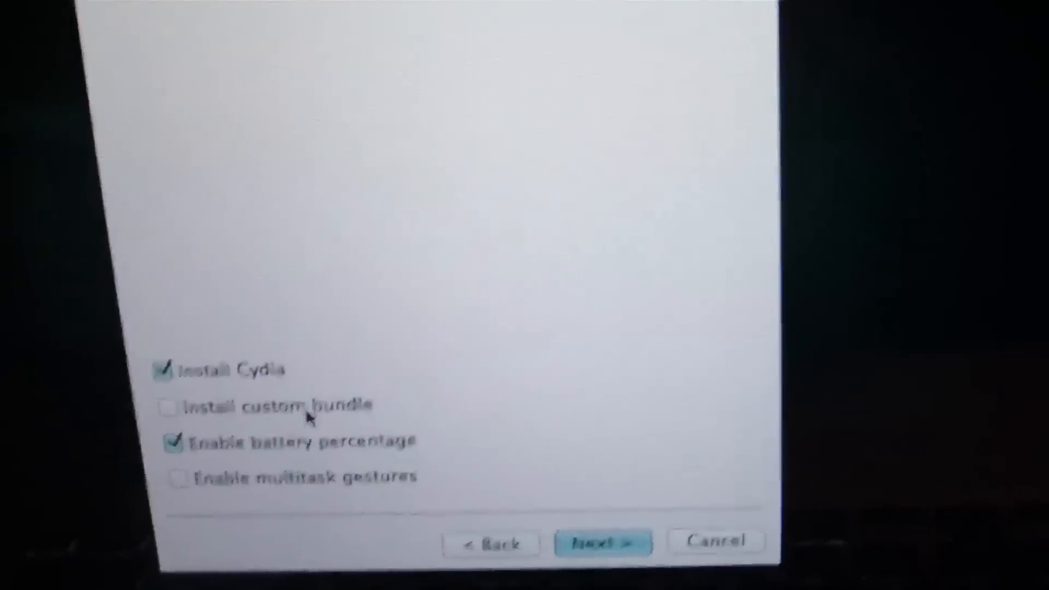
- Enable multitask gestures alongside Cydia and battery percentage, then run the jailbreak until Done
left_click(177, 477)
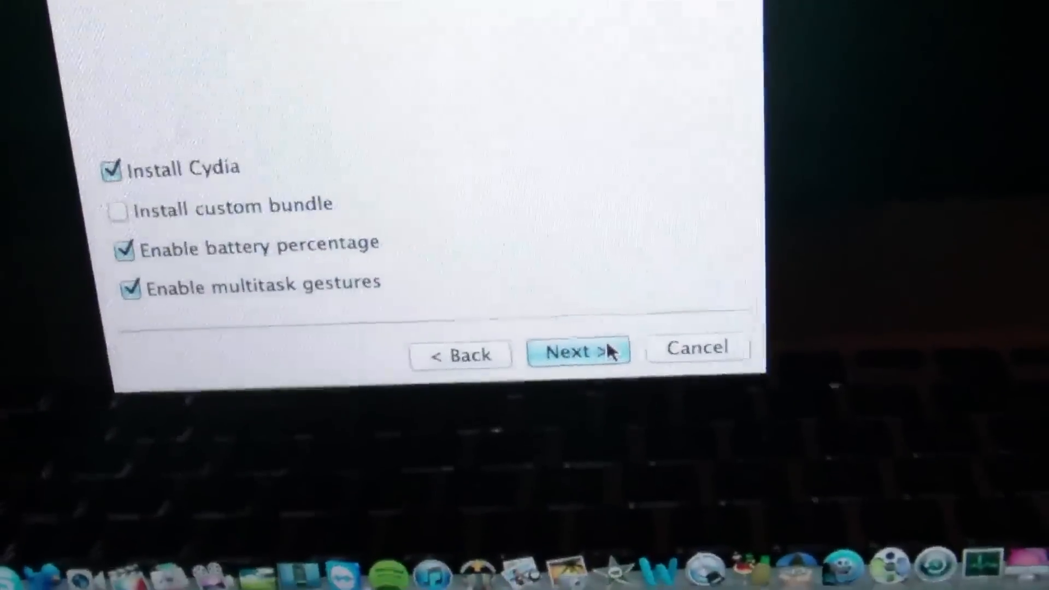
left_click(577, 350)
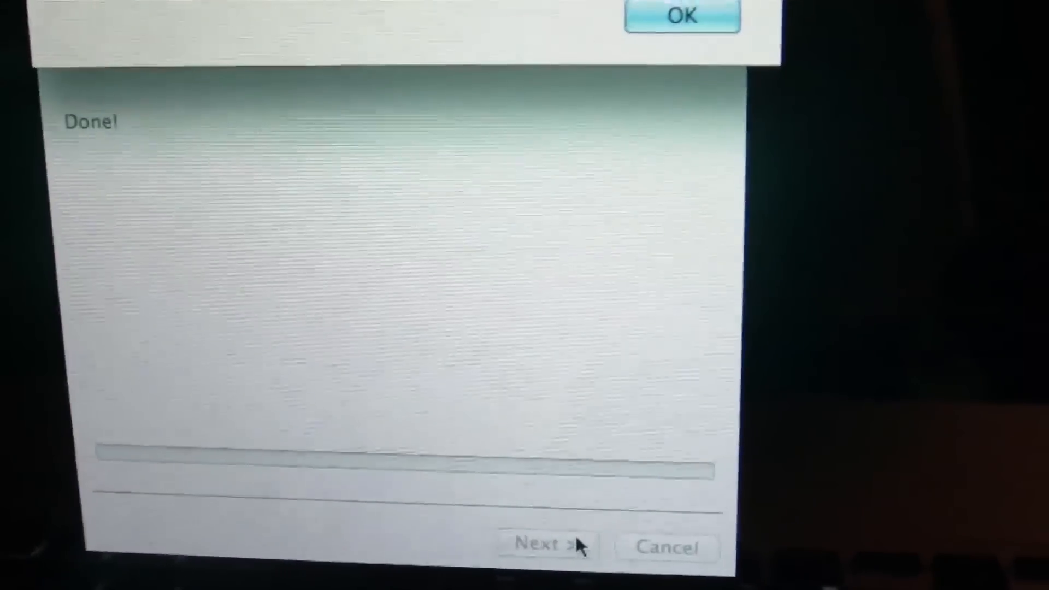
- Acknowledge the completion notice and the tethered-jailbreak boot warning
left_click(681, 14)
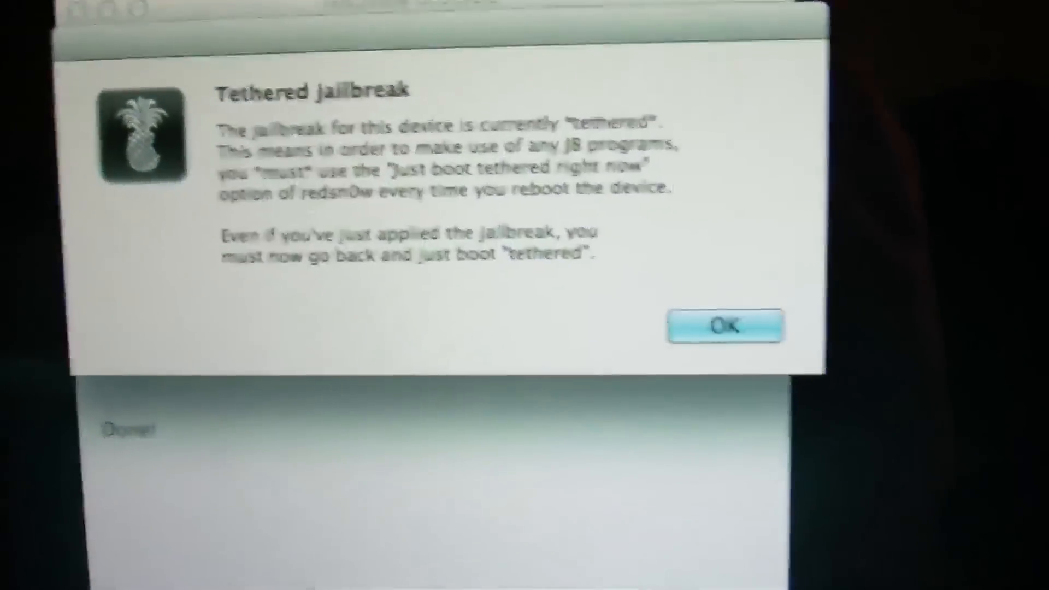
left_click(726, 327)
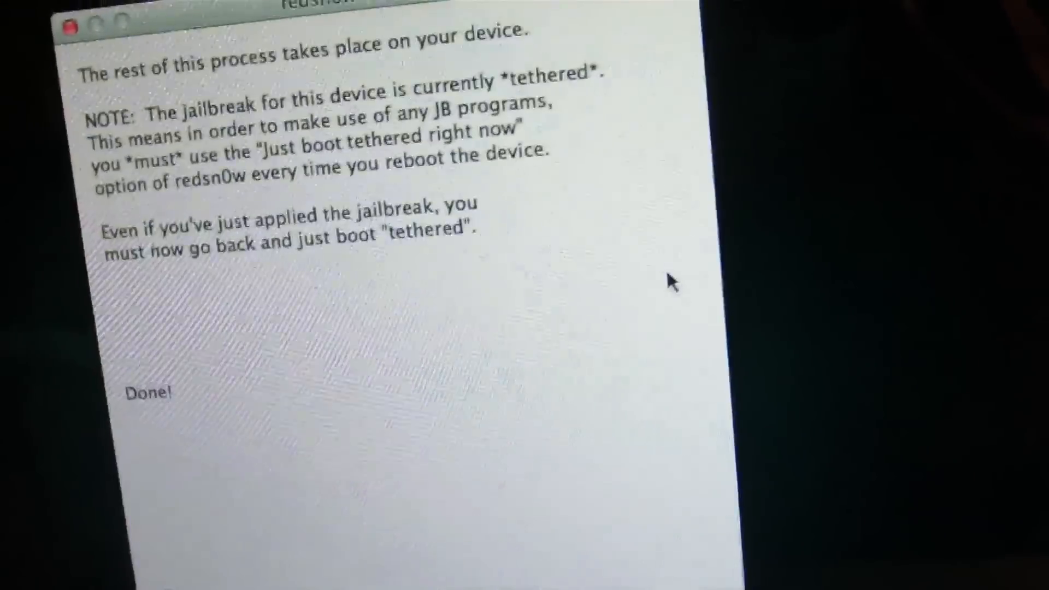